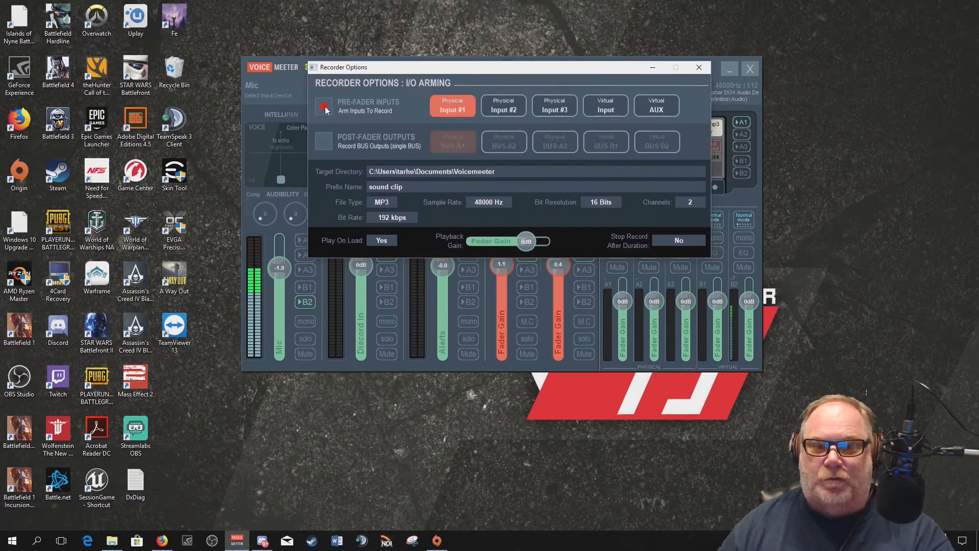
# - Switch the recorder to PRE-FADER INPUTS with only Physical Input #1 armed
pyautogui.click(323, 106)
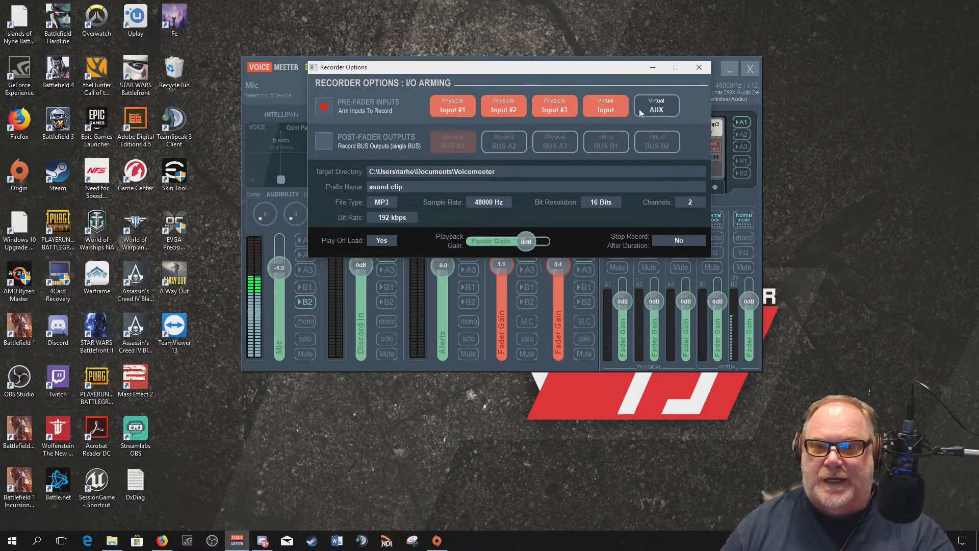
pyautogui.click(656, 106)
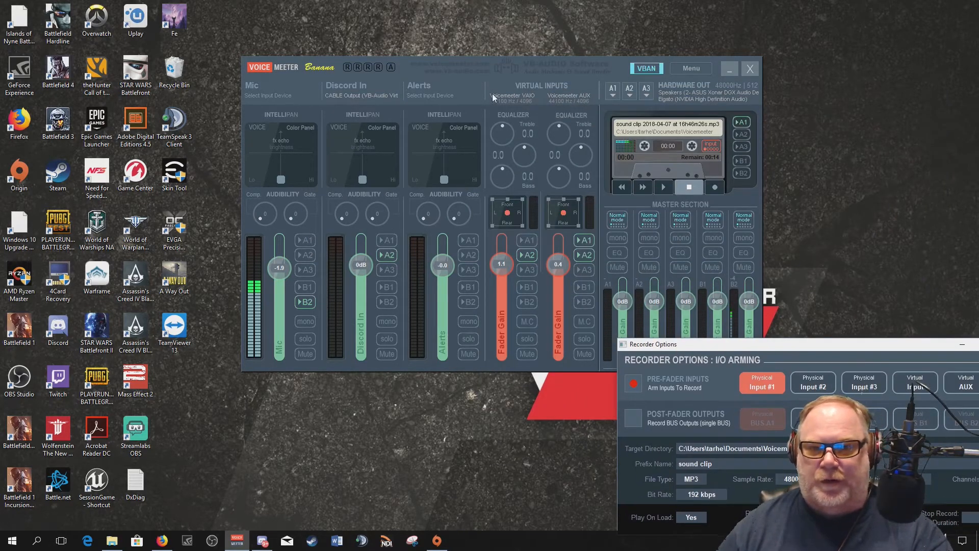
pyautogui.moveTo(275, 315)
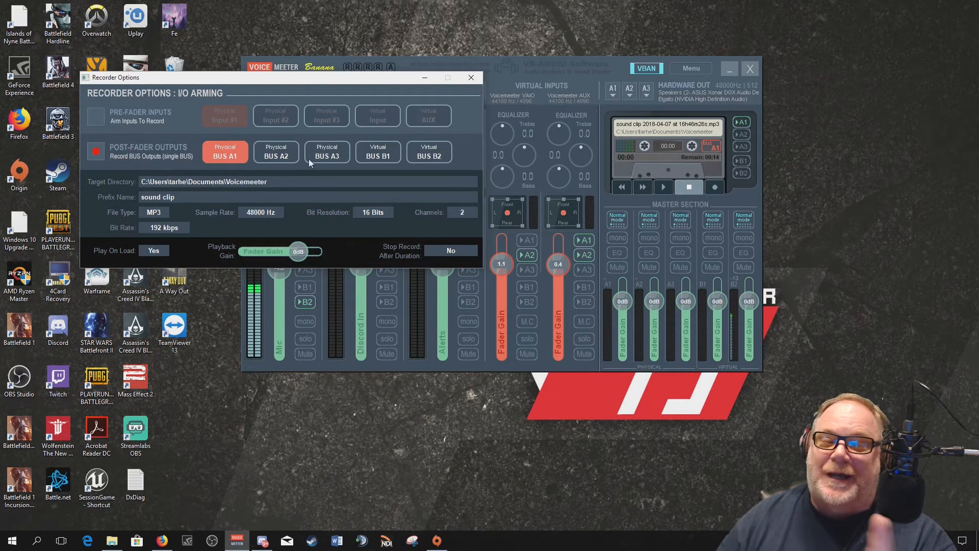
pyautogui.moveTo(269, 131)
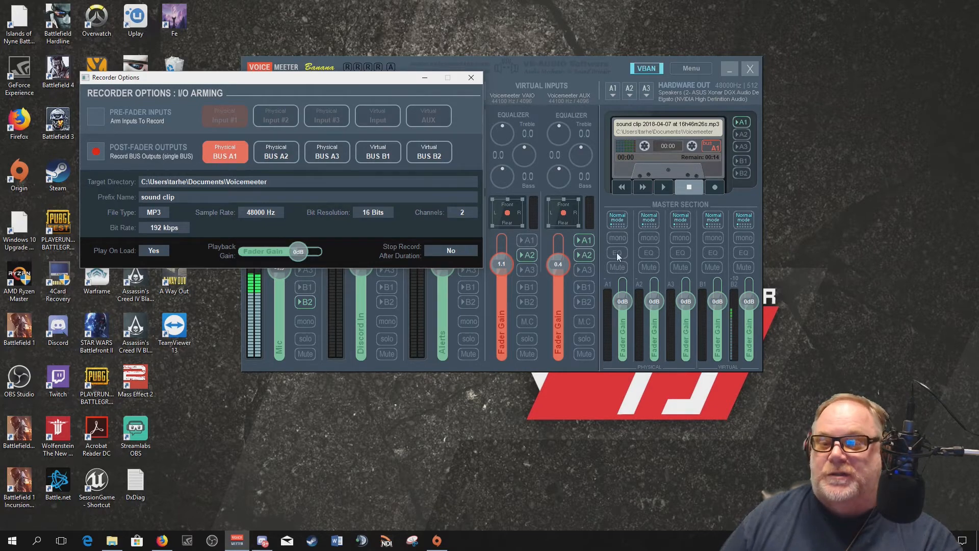
# - Record POST-FADER OUTPUTS with only BUS A1 armed, and move the options window aside
pyautogui.click(617, 252)
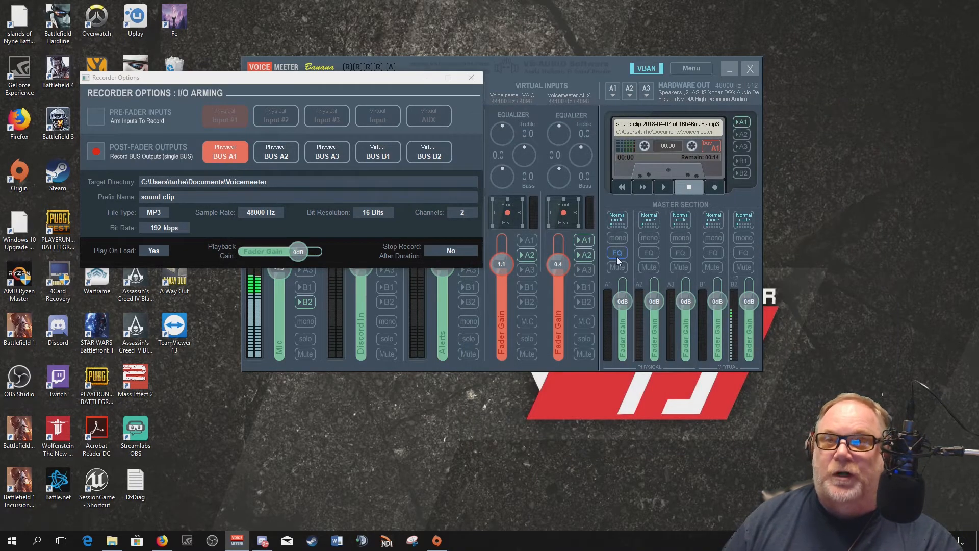
pyautogui.click(616, 252)
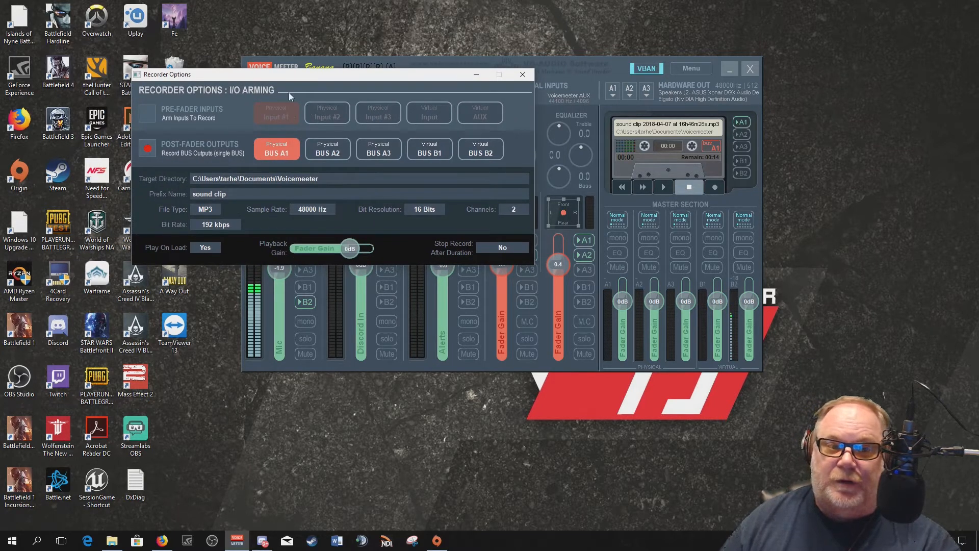
pyautogui.moveTo(331, 75); pyautogui.dragTo(321, 76)
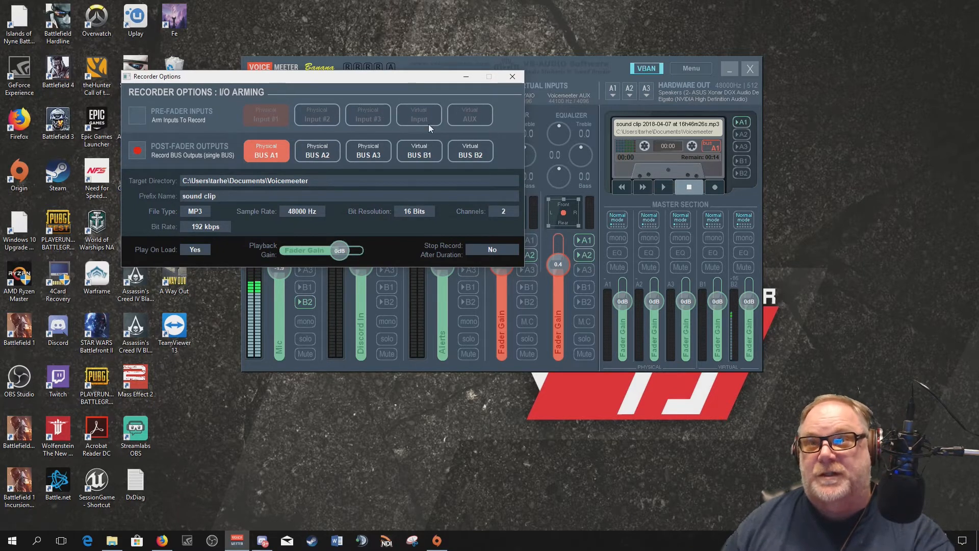
pyautogui.moveTo(424, 134)
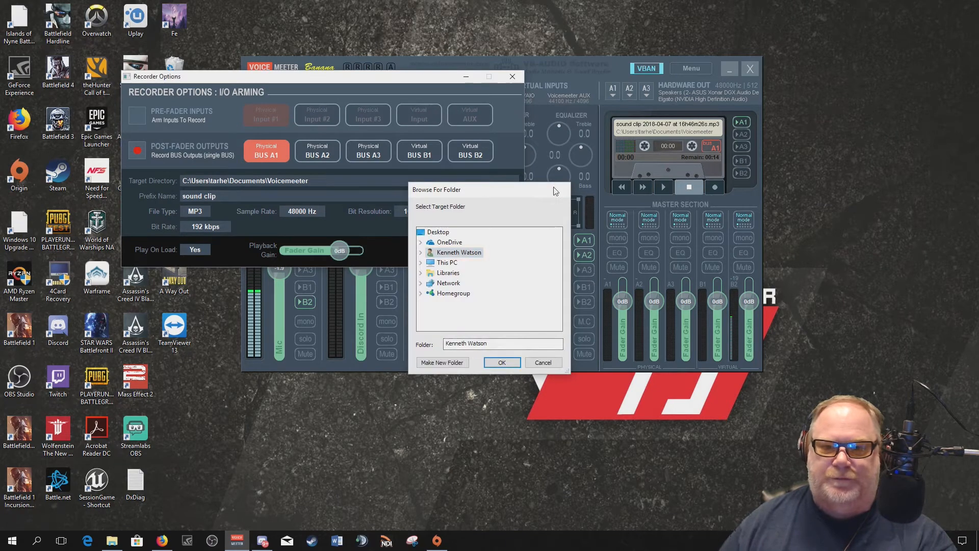
# - Keep the default target folder, MP3 format and 48000 Hz rate, then close Recorder Options
pyautogui.click(543, 362)
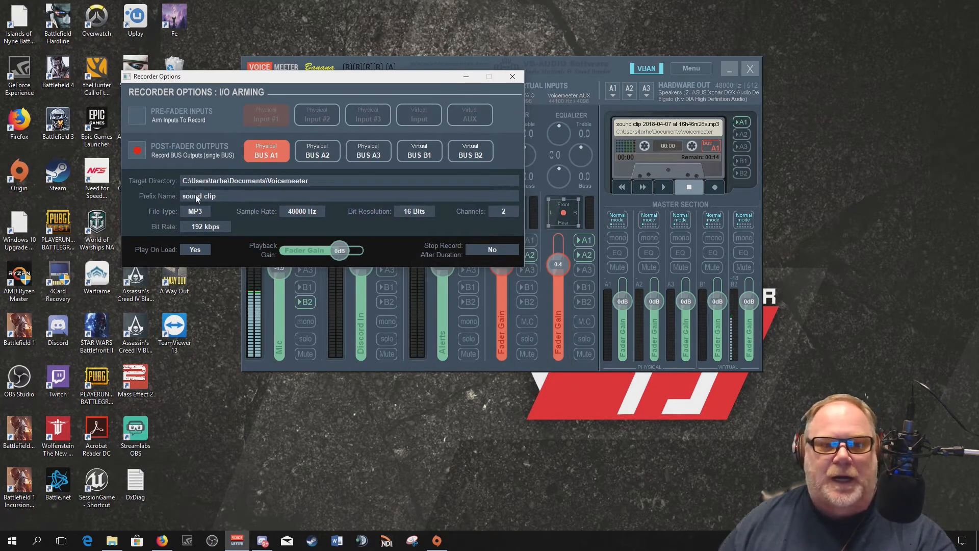
pyautogui.moveTo(190, 217)
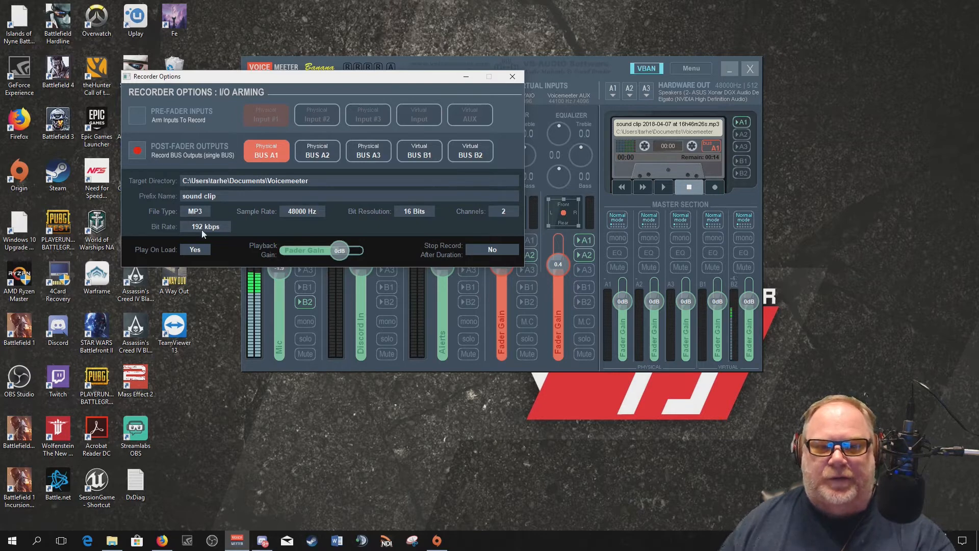
pyautogui.click(193, 211)
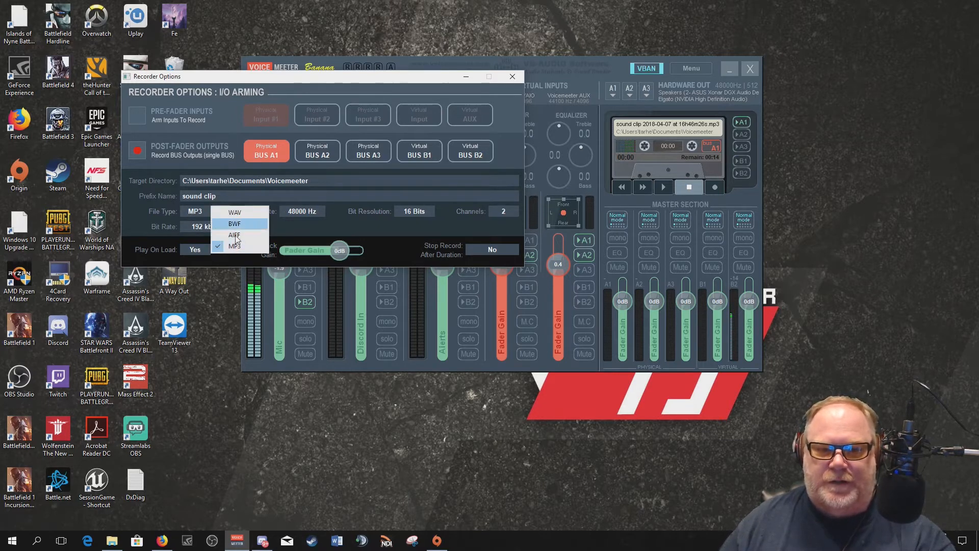
pyautogui.click(302, 211)
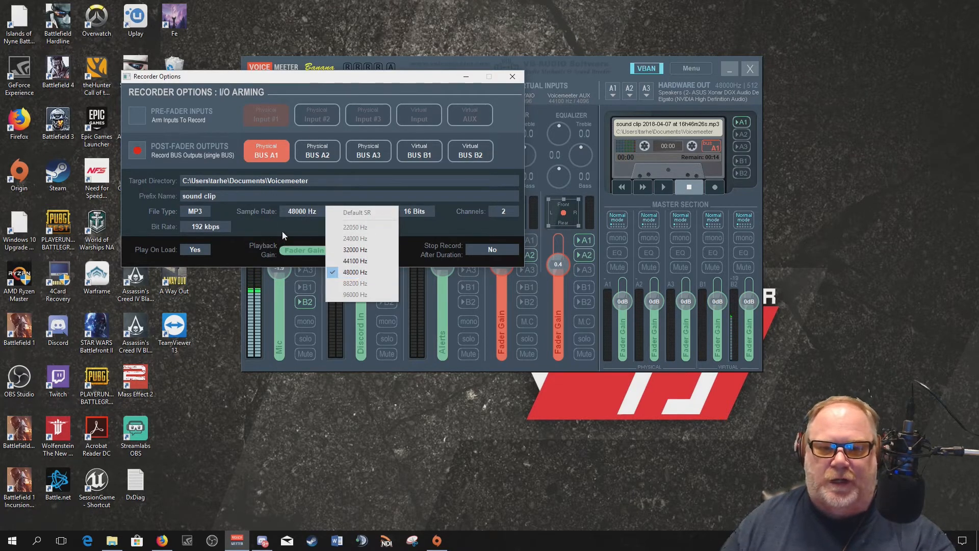
pyautogui.click(414, 211)
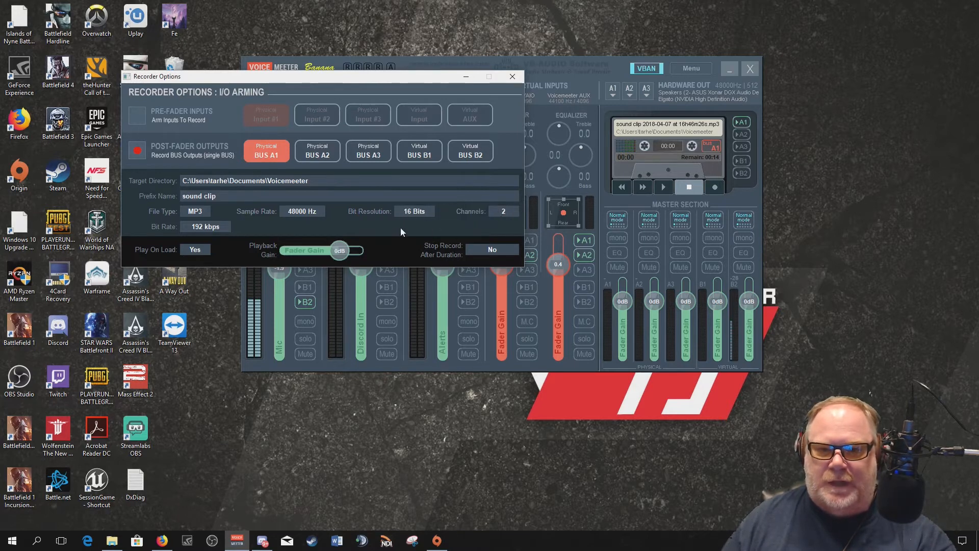
pyautogui.click(503, 211)
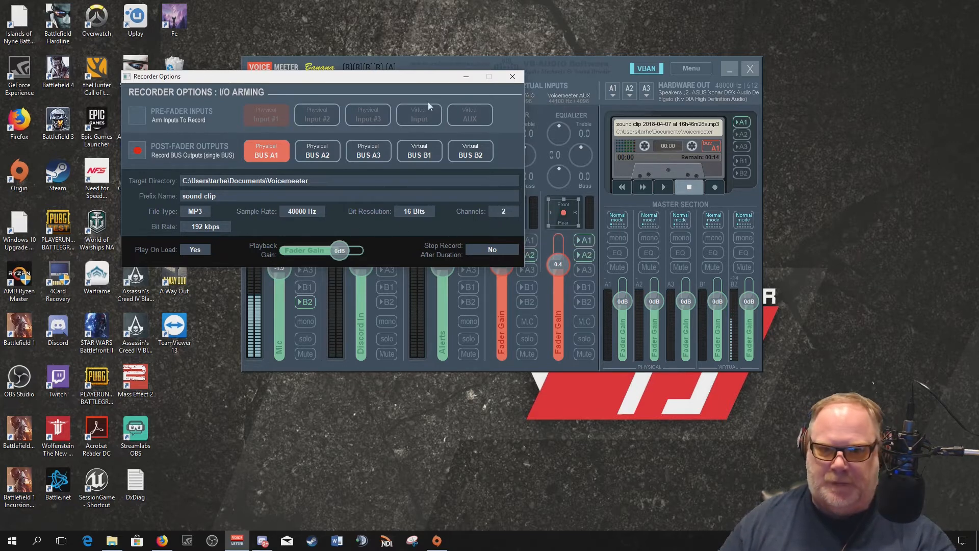
pyautogui.moveTo(358, 161)
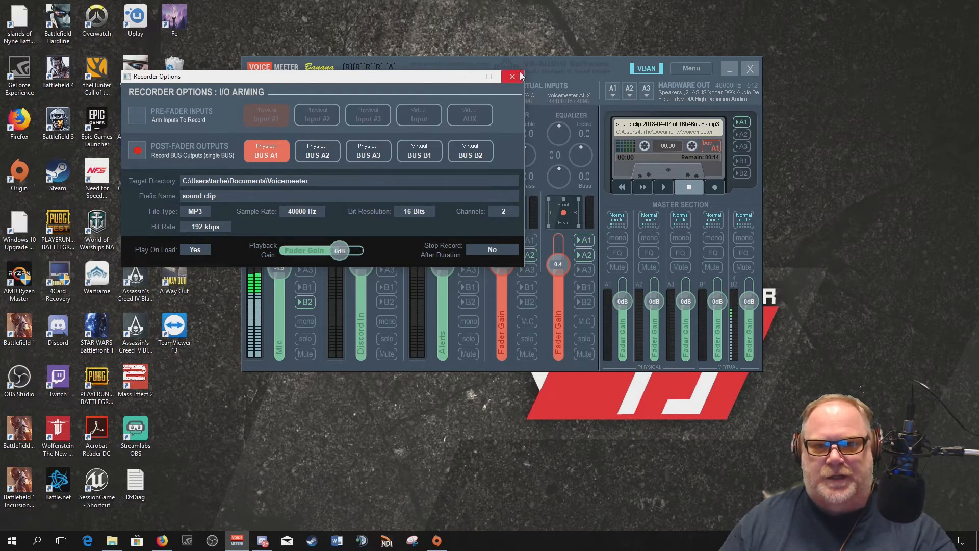
pyautogui.click(512, 76)
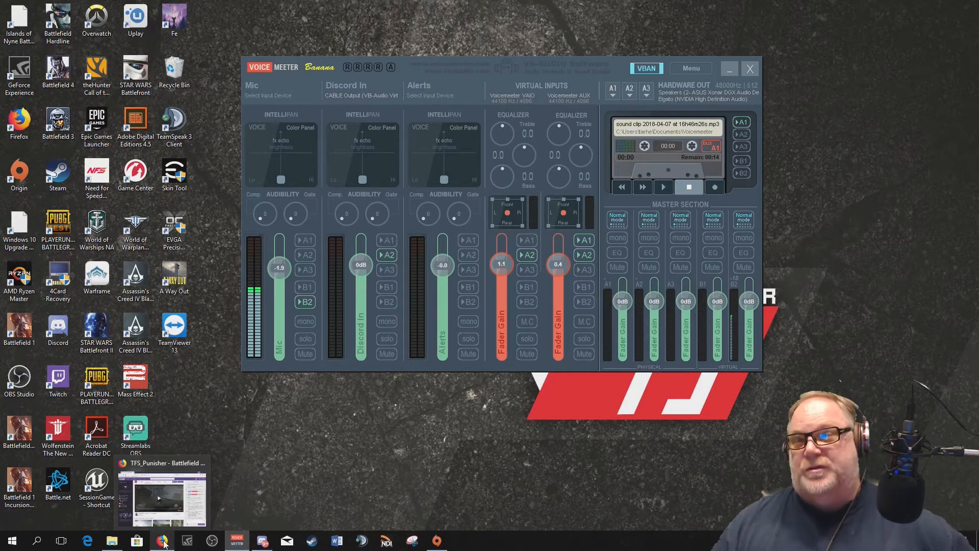
# - Bring up Firefox and play the Battlefield Pro Casual Twitch video
pyautogui.click(161, 540)
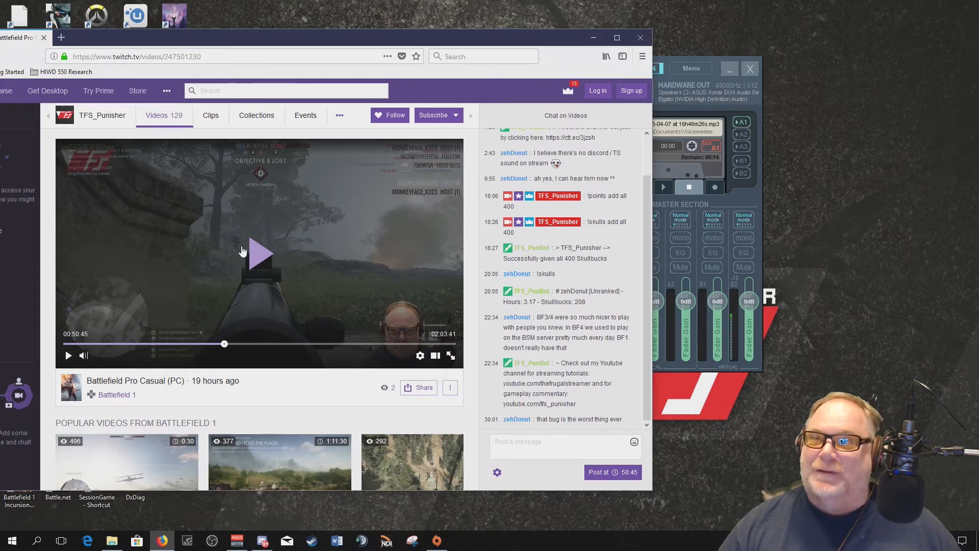
pyautogui.click(714, 187)
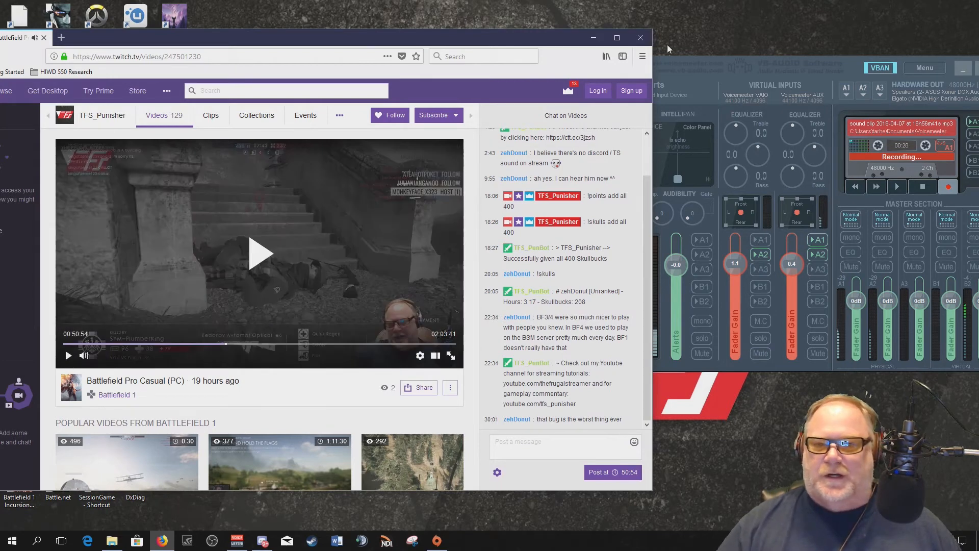
pyautogui.moveTo(640, 37)
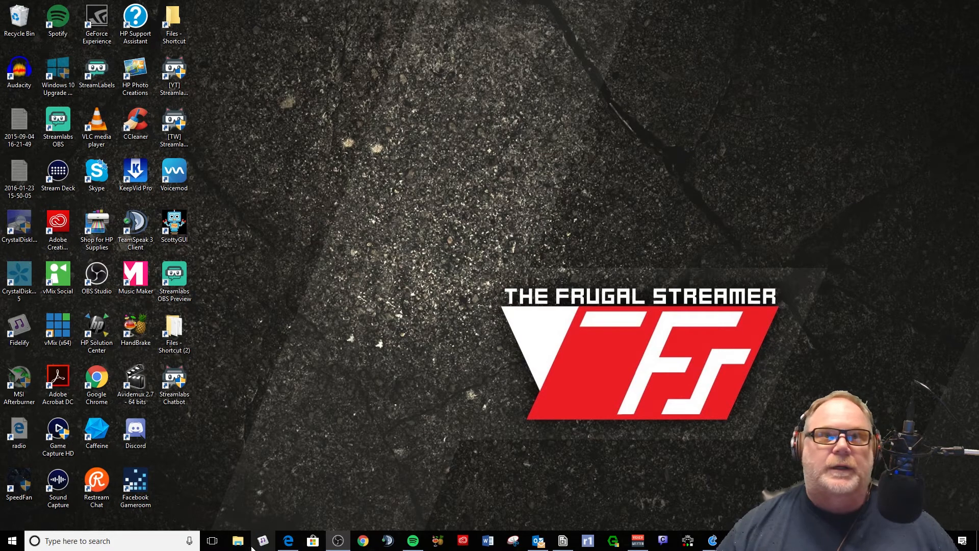
# - Launch Fidelify, then quit it and confirm Yes
pyautogui.doubleClick(19, 328)
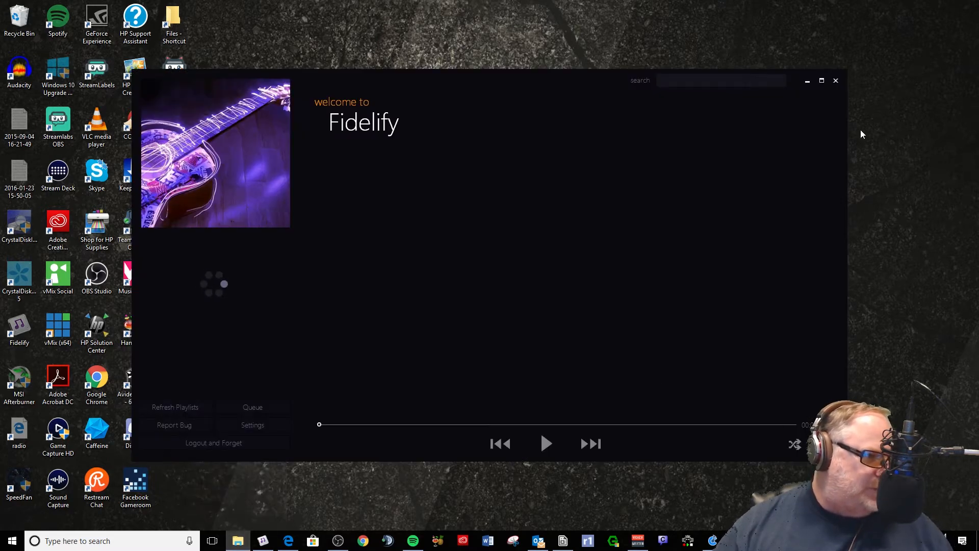
pyautogui.click(835, 80)
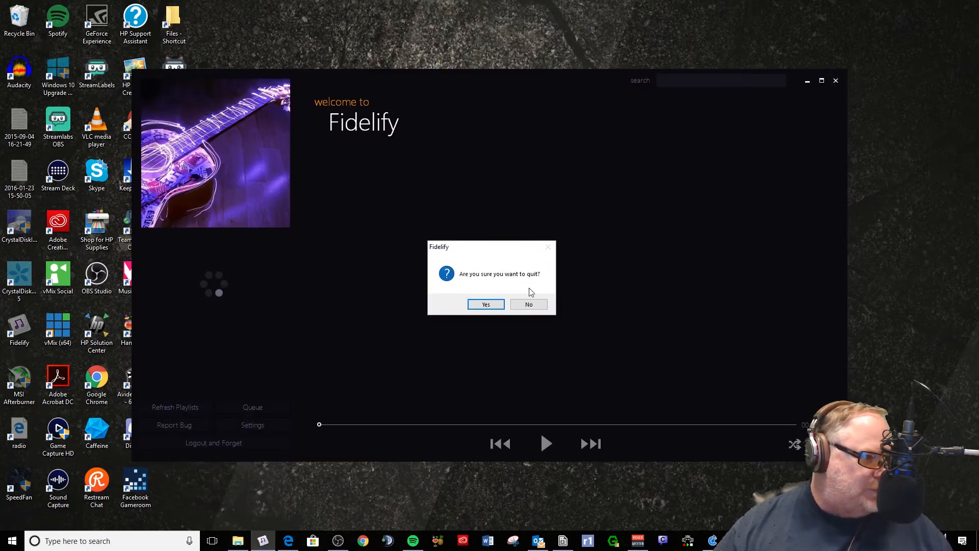
pyautogui.click(485, 304)
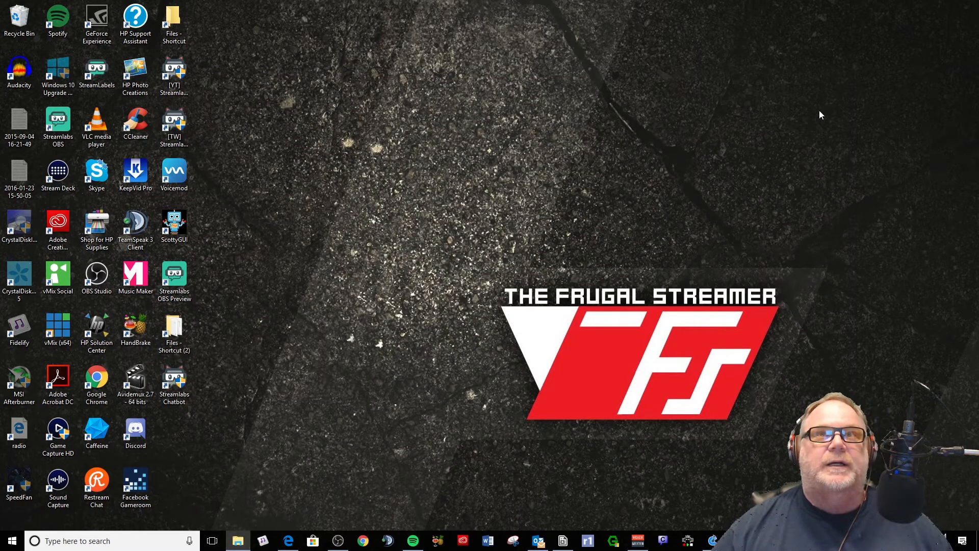
# - Open File Explorer and go to the recent sound clip's file location
pyautogui.click(237, 540)
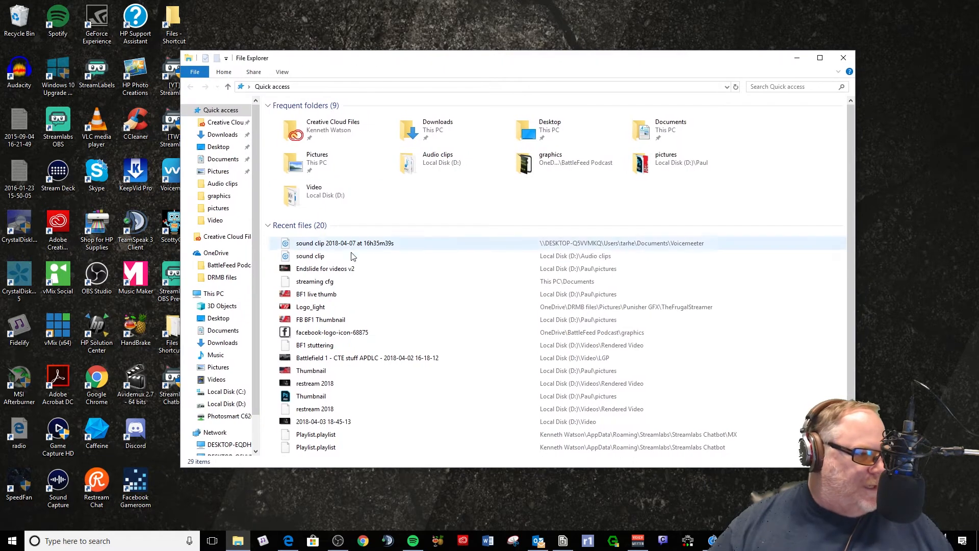
pyautogui.rightClick(346, 243)
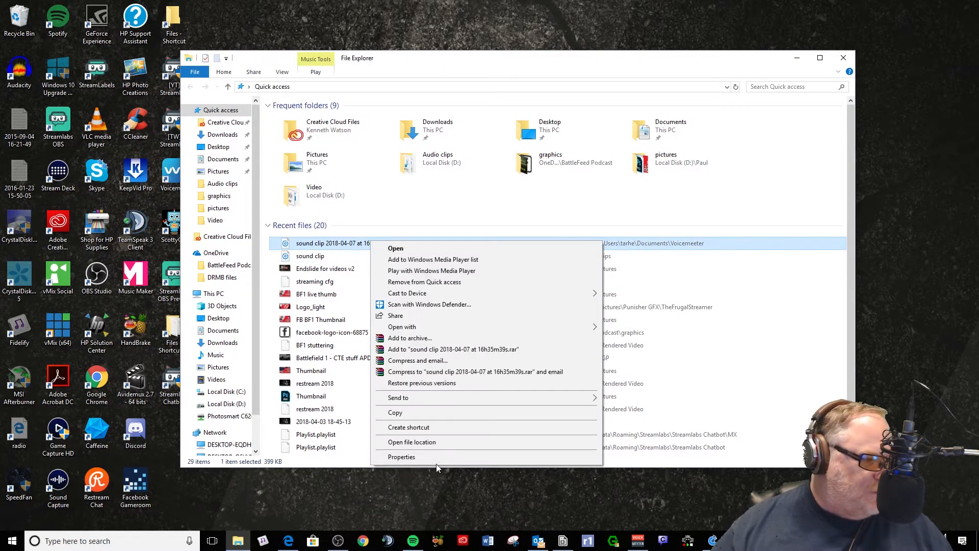
pyautogui.click(412, 442)
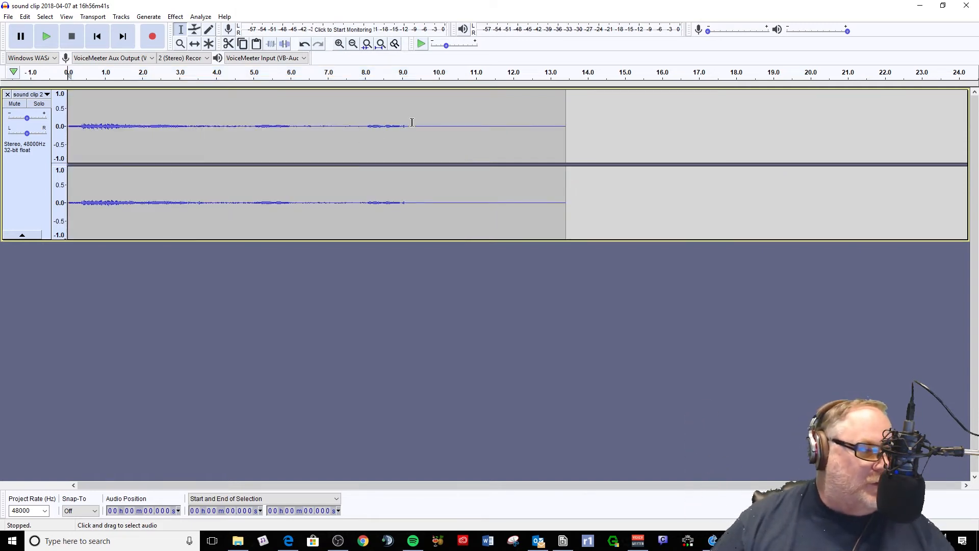
# - Select the silent tail after the audio, then play and stop to check the clip
pyautogui.moveTo(406, 126); pyautogui.dragTo(550, 125)
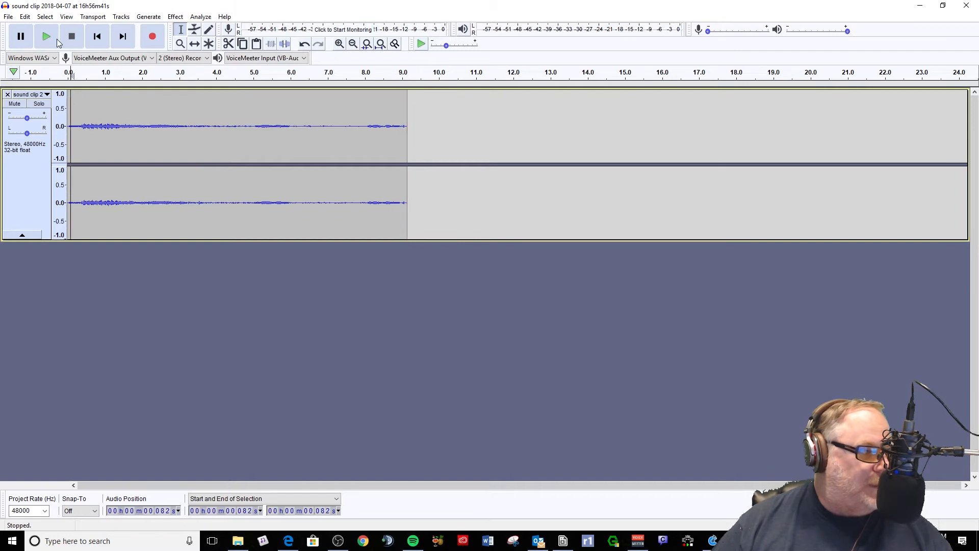
pyautogui.click(46, 36)
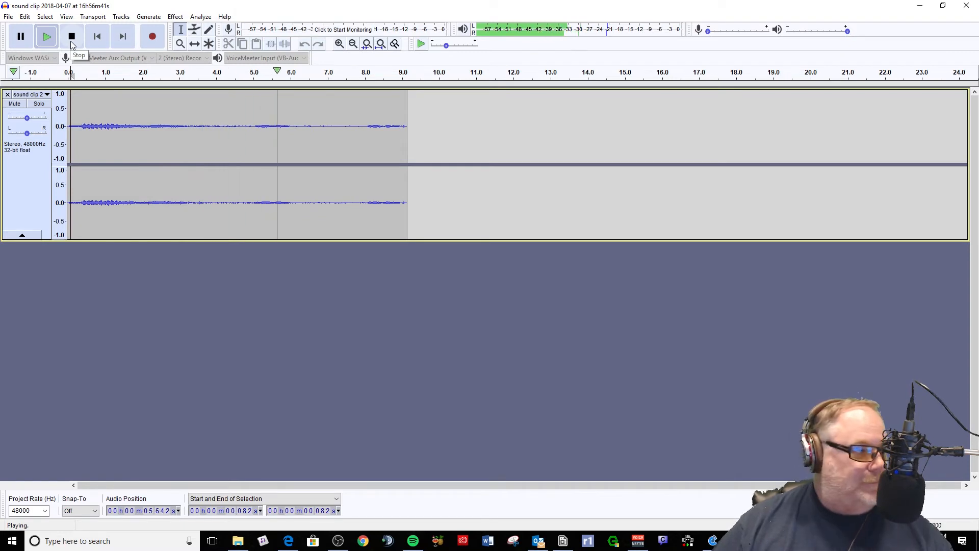
pyautogui.click(70, 36)
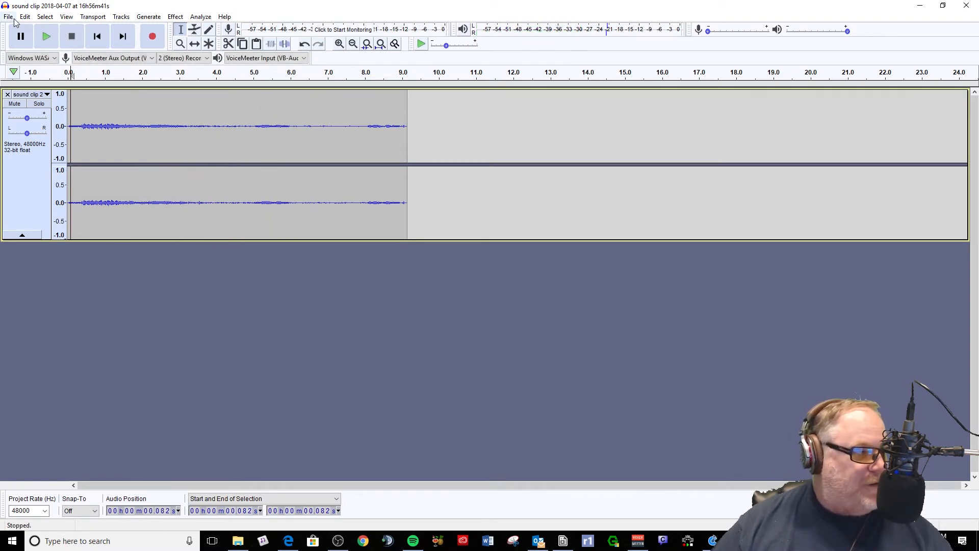
# - Export the clip as WAV 'wow' in Audio clips, then exit without saving
pyautogui.click(9, 17)
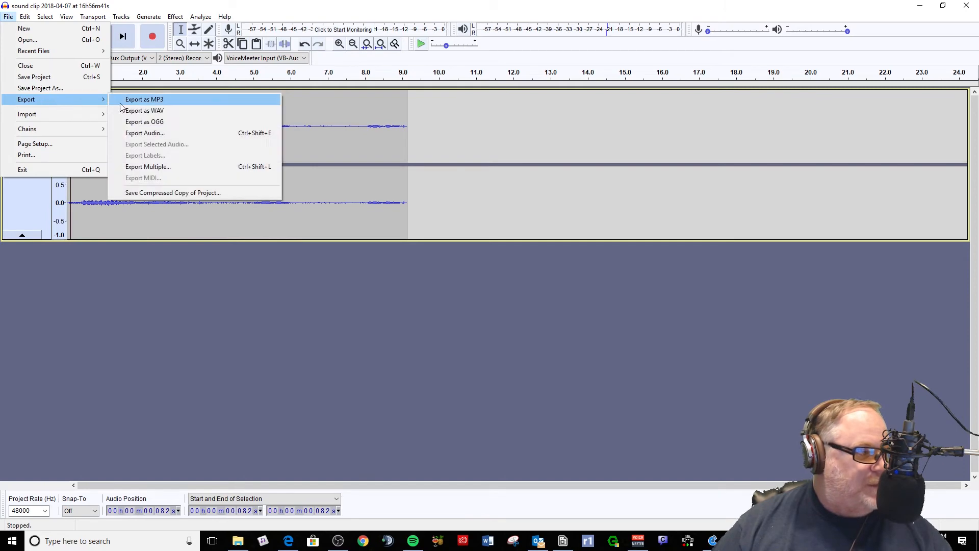
pyautogui.click(143, 111)
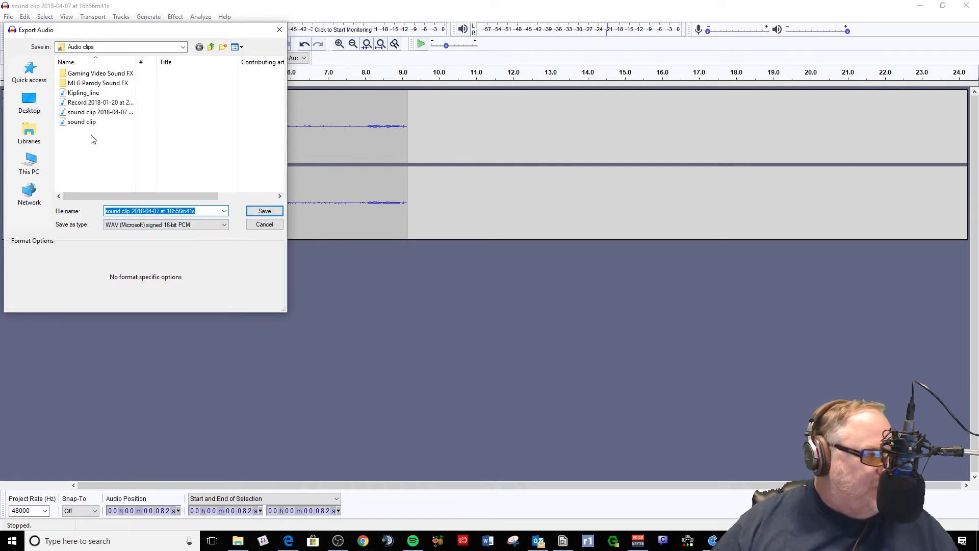
pyautogui.click(153, 211)
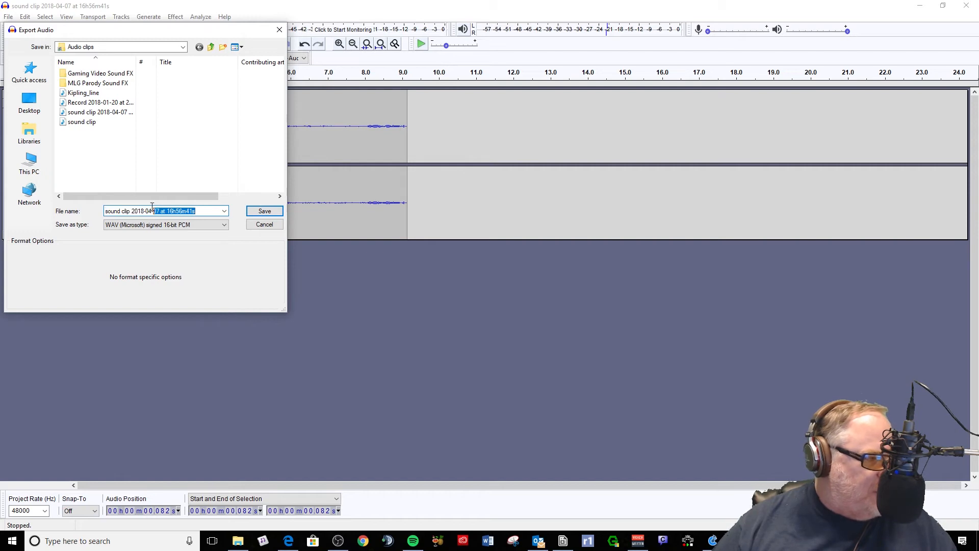
pyautogui.tripleClick(165, 211)
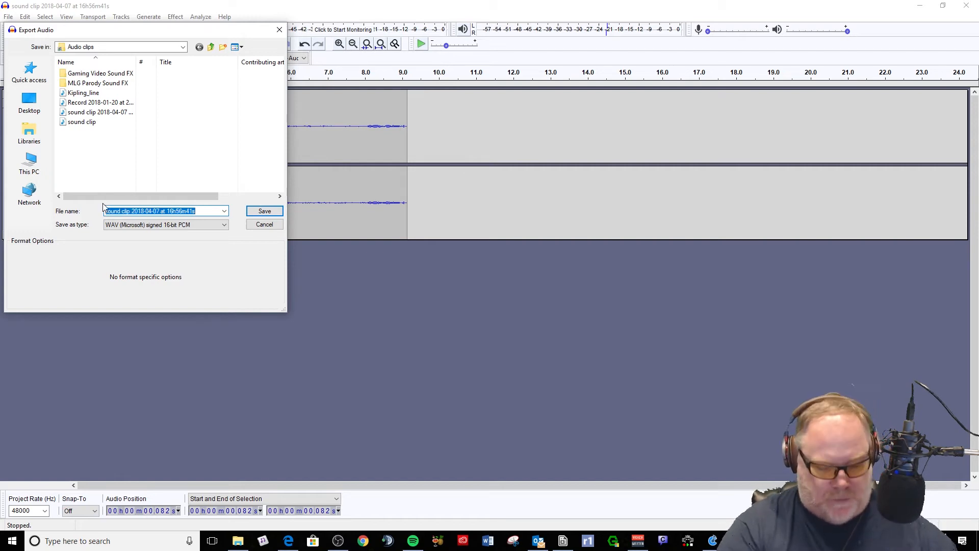
pyautogui.write('wow')
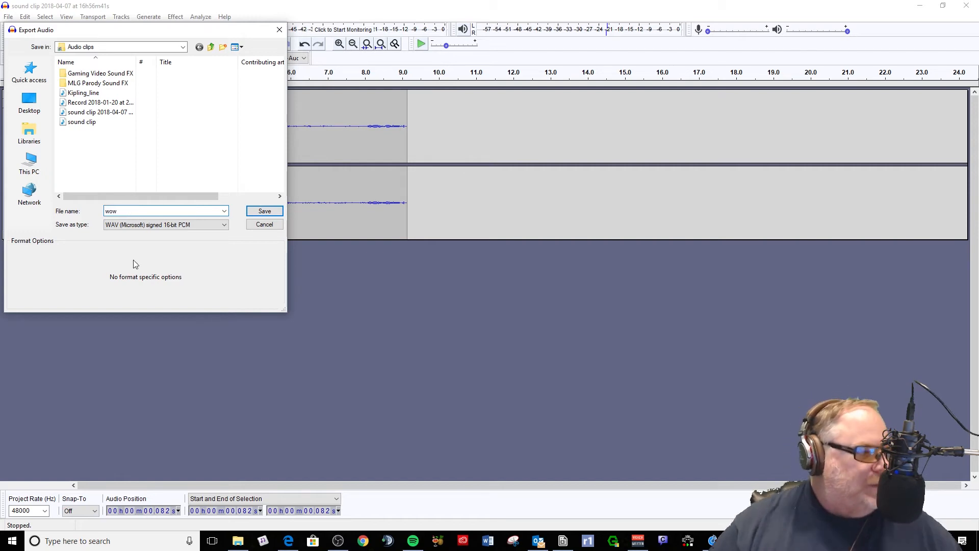
pyautogui.click(264, 211)
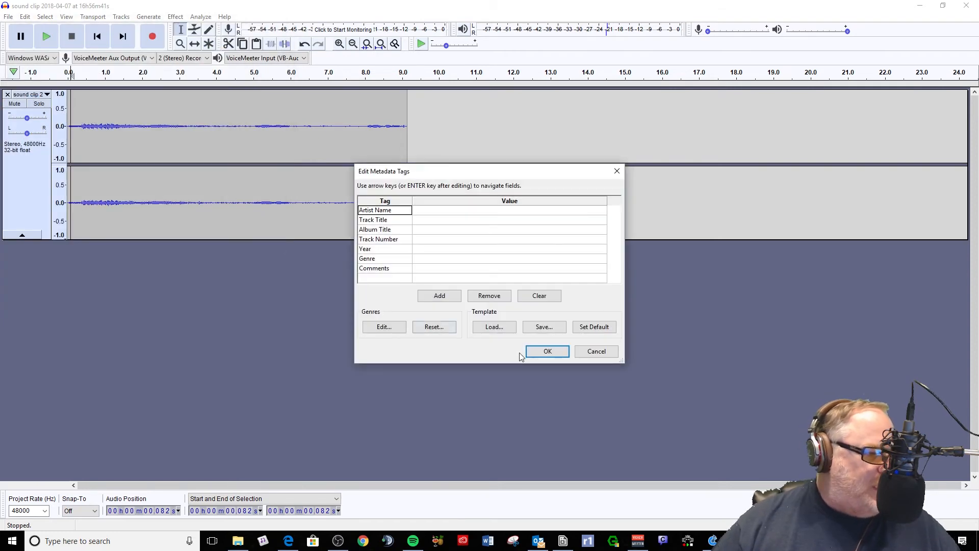
pyautogui.click(546, 351)
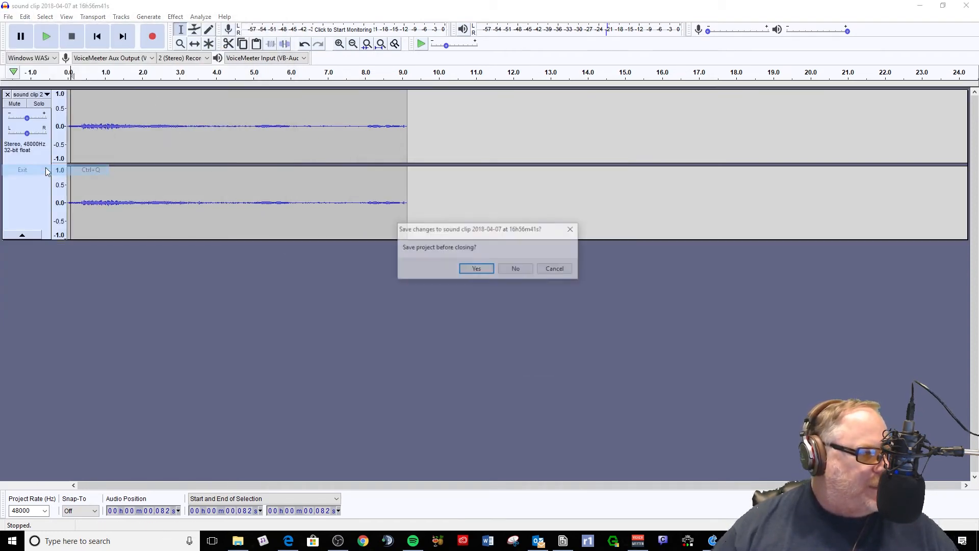
pyautogui.click(514, 269)
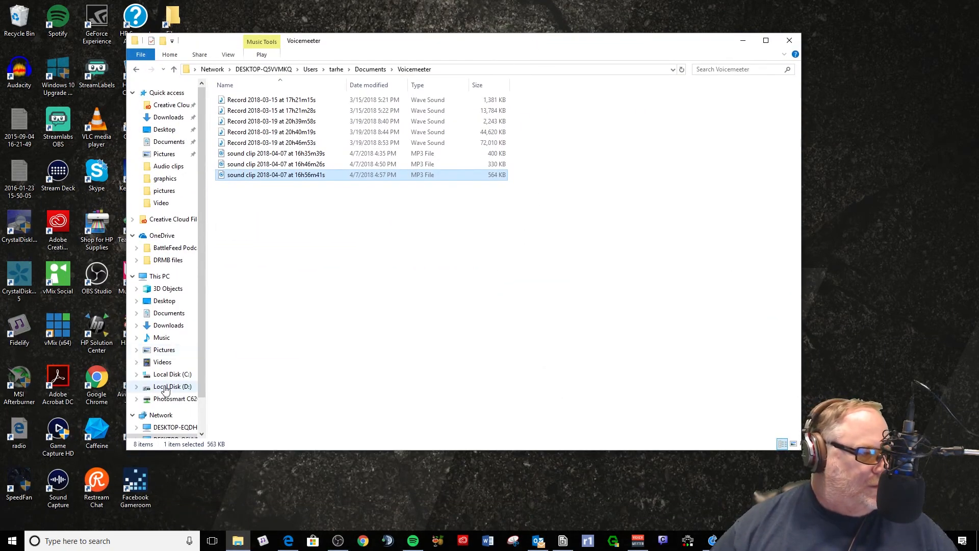
# - Open Audio clips on drive D, play the wow file, then close File Explorer
pyautogui.click(173, 387)
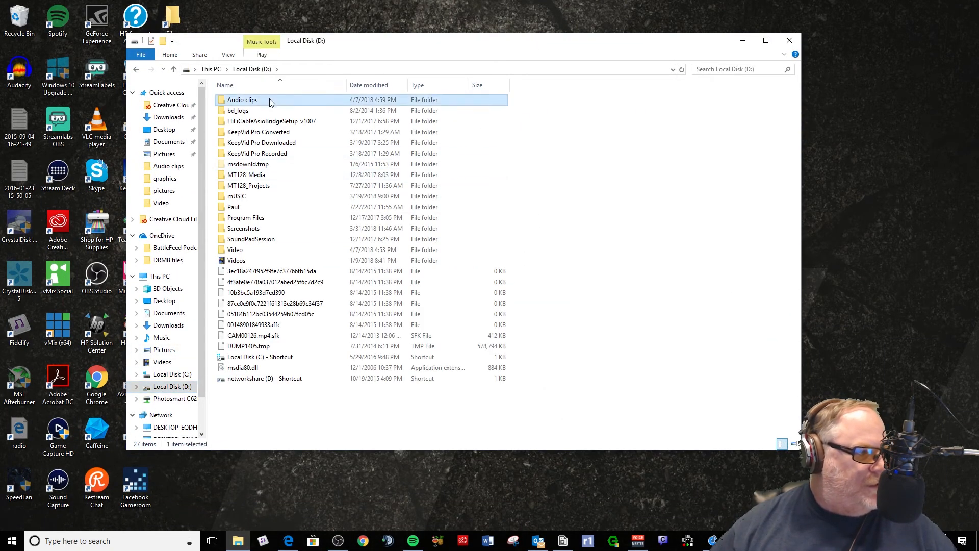
pyautogui.doubleClick(243, 99)
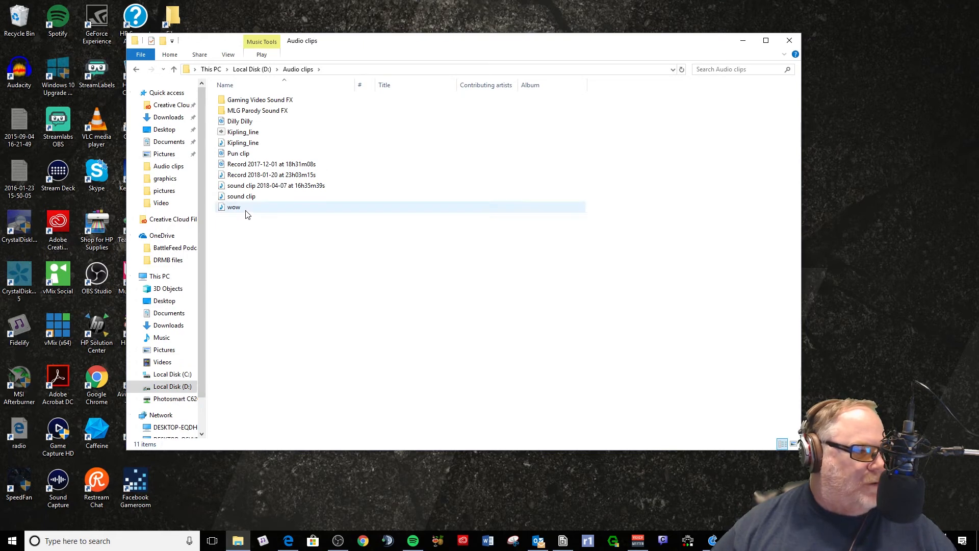
pyautogui.doubleClick(233, 207)
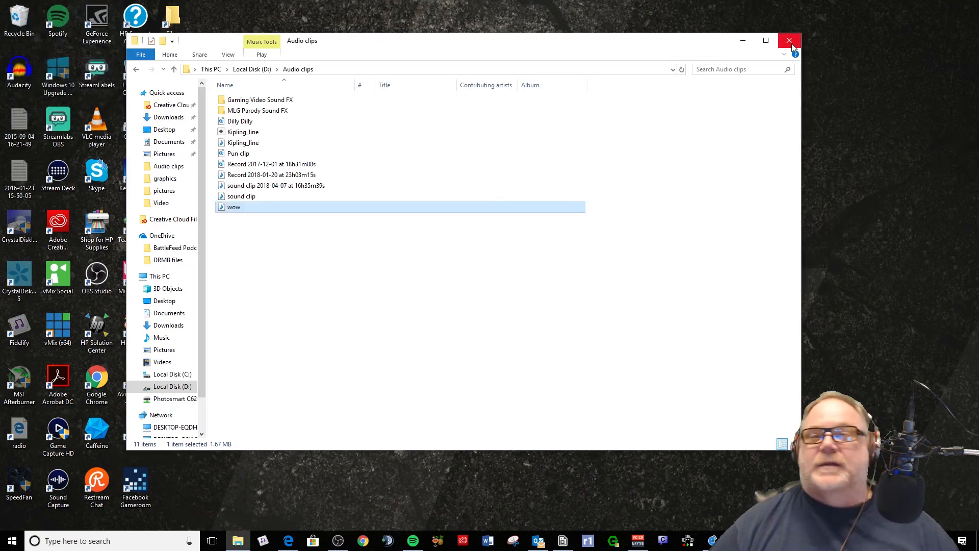
pyautogui.click(789, 39)
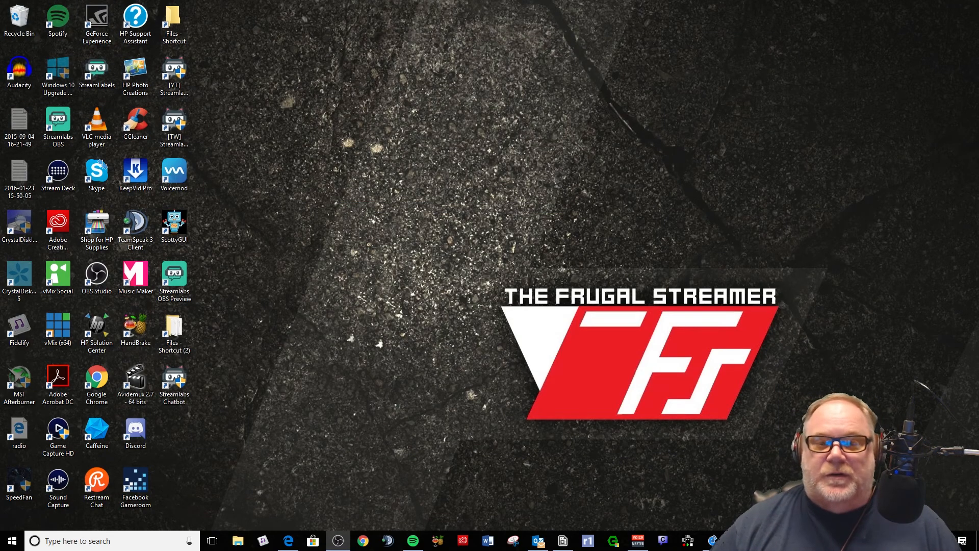